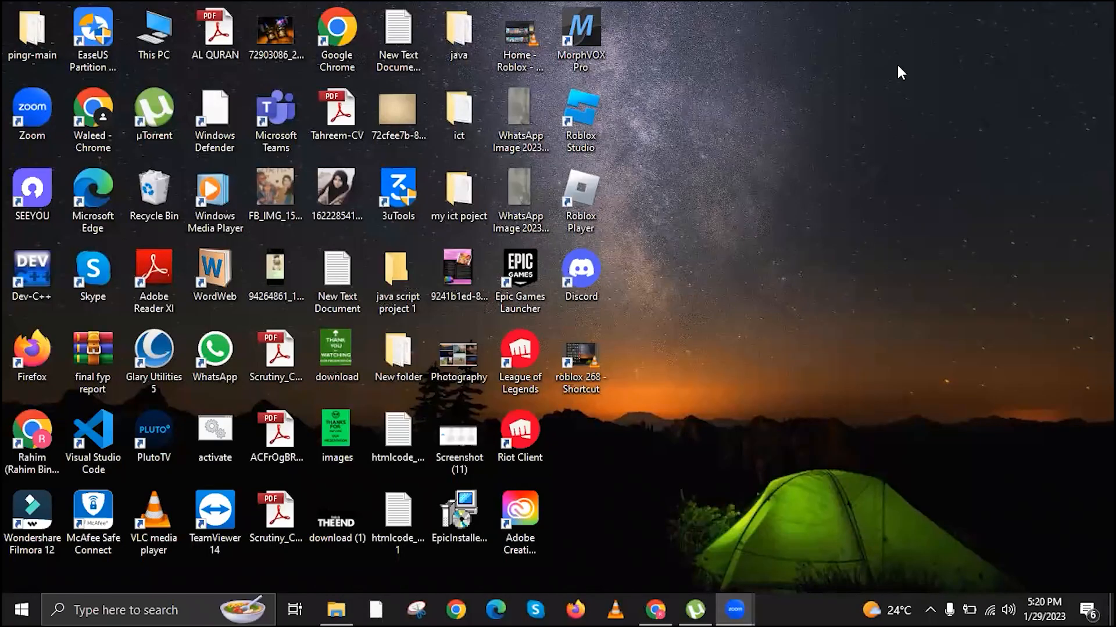
{"action": "mouse_move", "coordinate": [872, 107]}
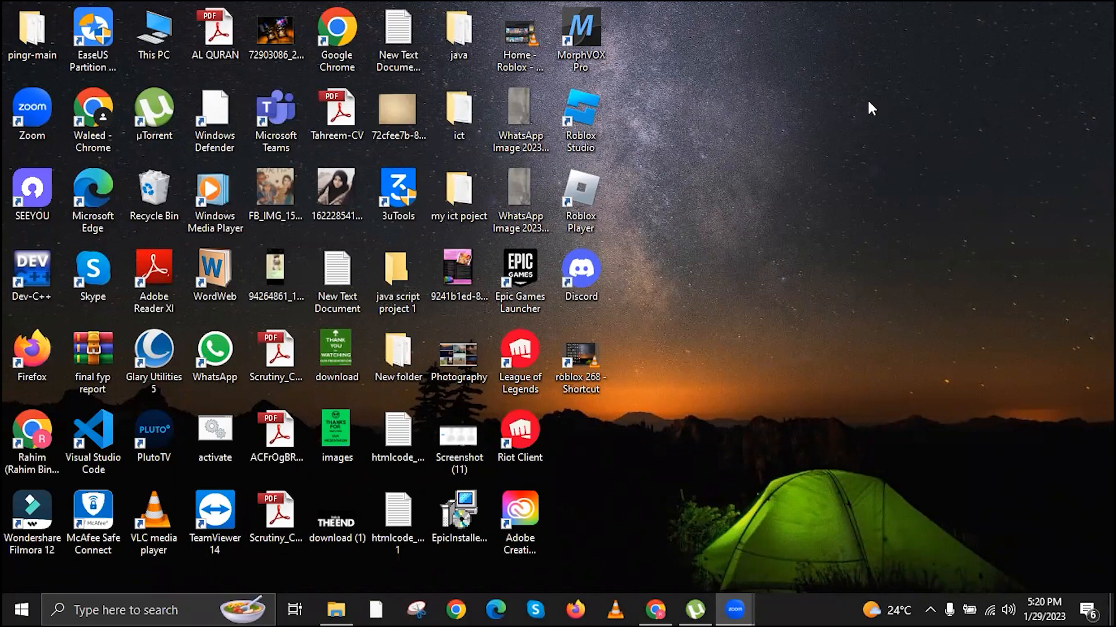
{"action": "mouse_move", "coordinate": [662, 221]}
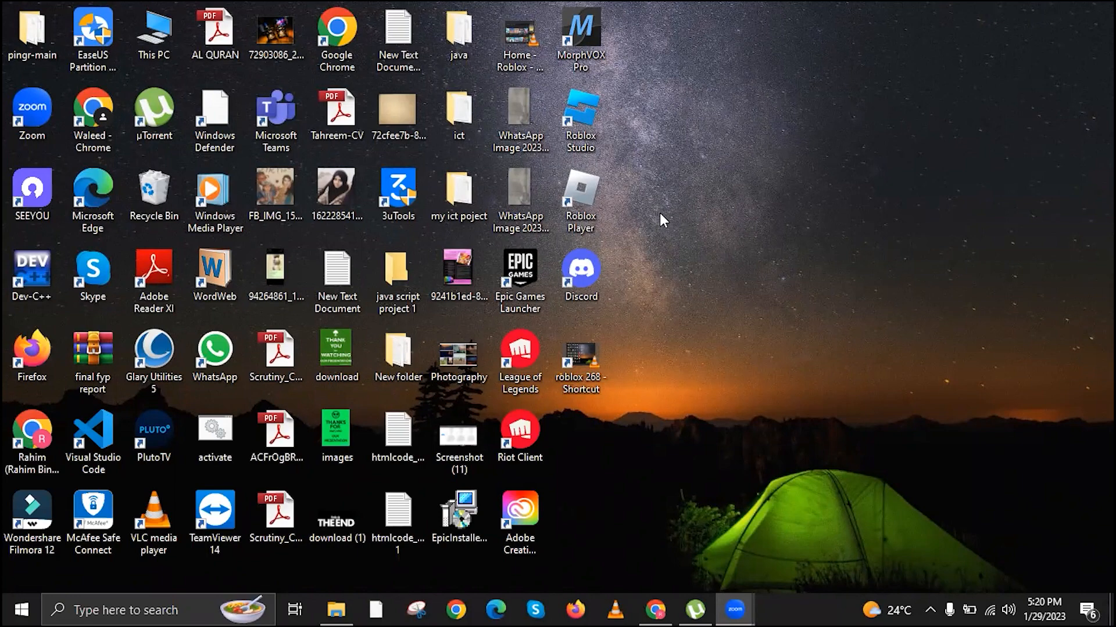
{"action": "mouse_move", "coordinate": [639, 235]}
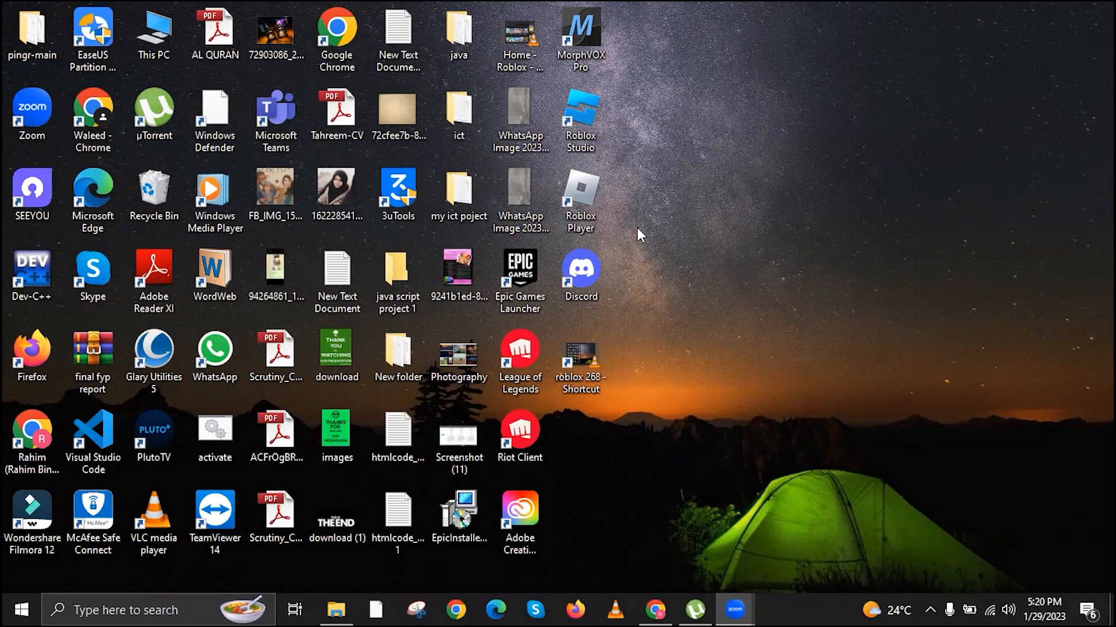
Open the Run dialog with Win+R to enter %appdata%.
{"action": "key", "text": "Win+r"}
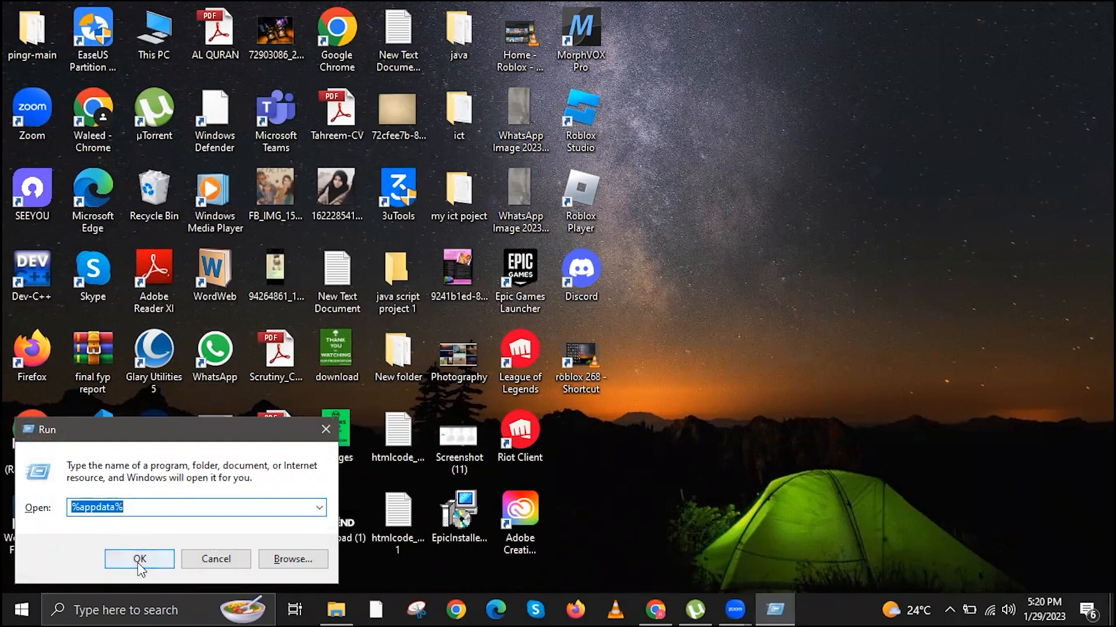
Open Roaming from Run, scroll its contents, then go up to AppData via the breadcrumb.
{"action": "left_click", "coordinate": [139, 559]}
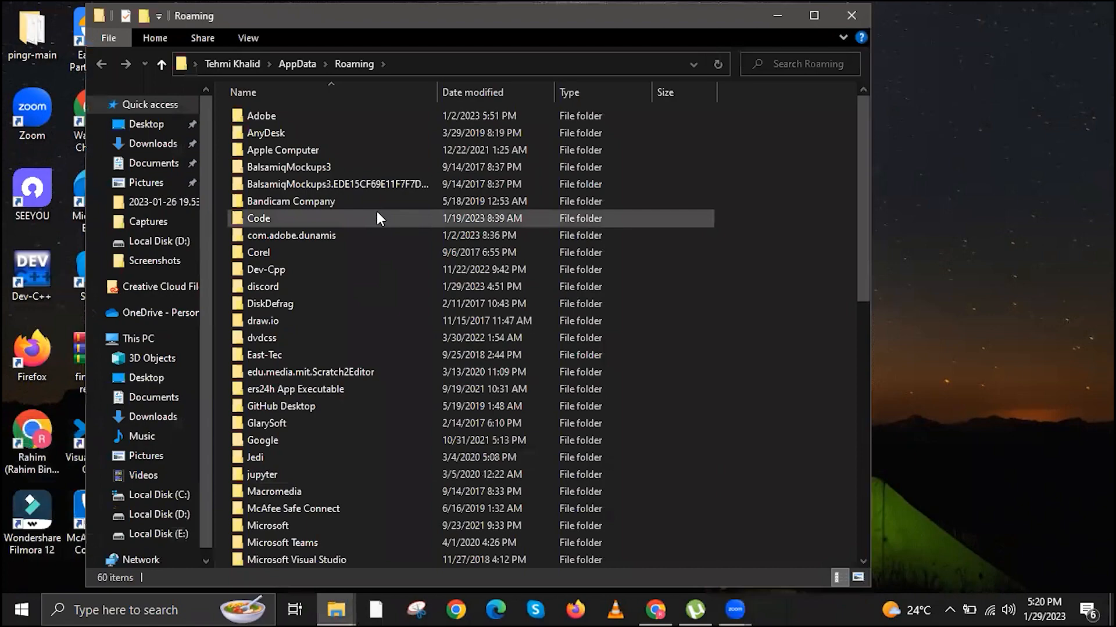
{"action": "scroll", "scroll_direction": "down", "scroll_amount": 3}
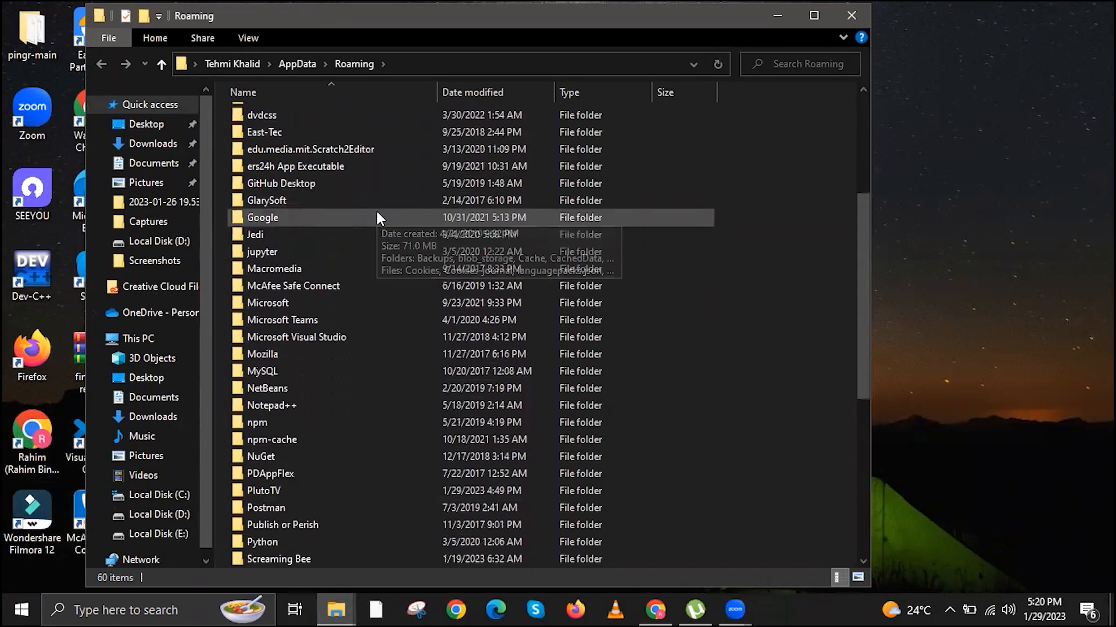
{"action": "scroll", "scroll_direction": "down", "scroll_amount": 3}
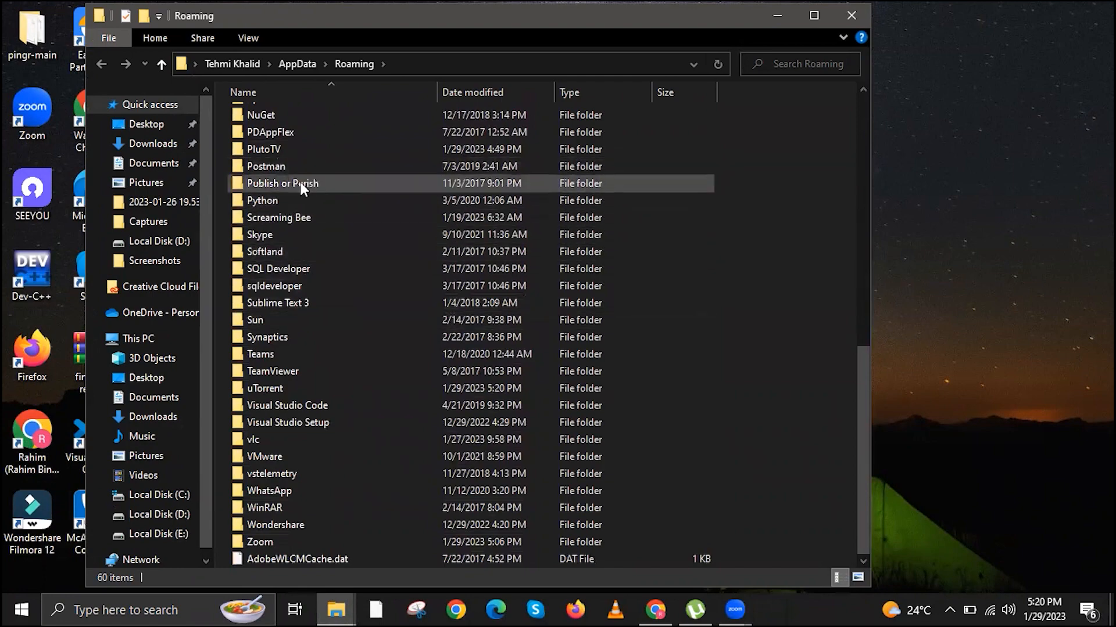
{"action": "mouse_move", "coordinate": [318, 200]}
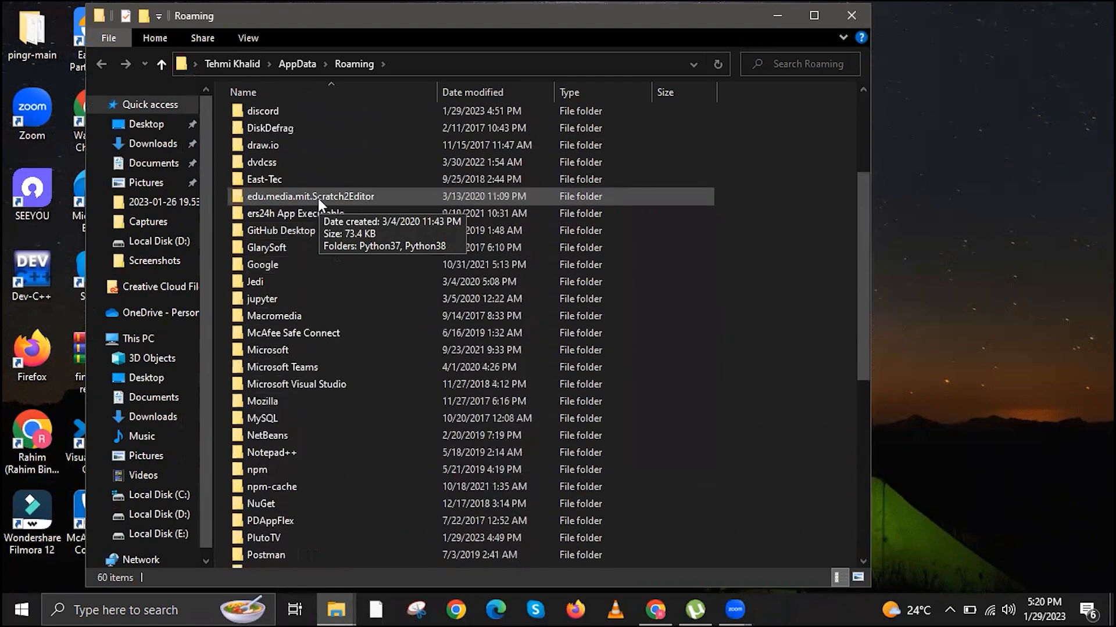
{"action": "left_click", "coordinate": [298, 64]}
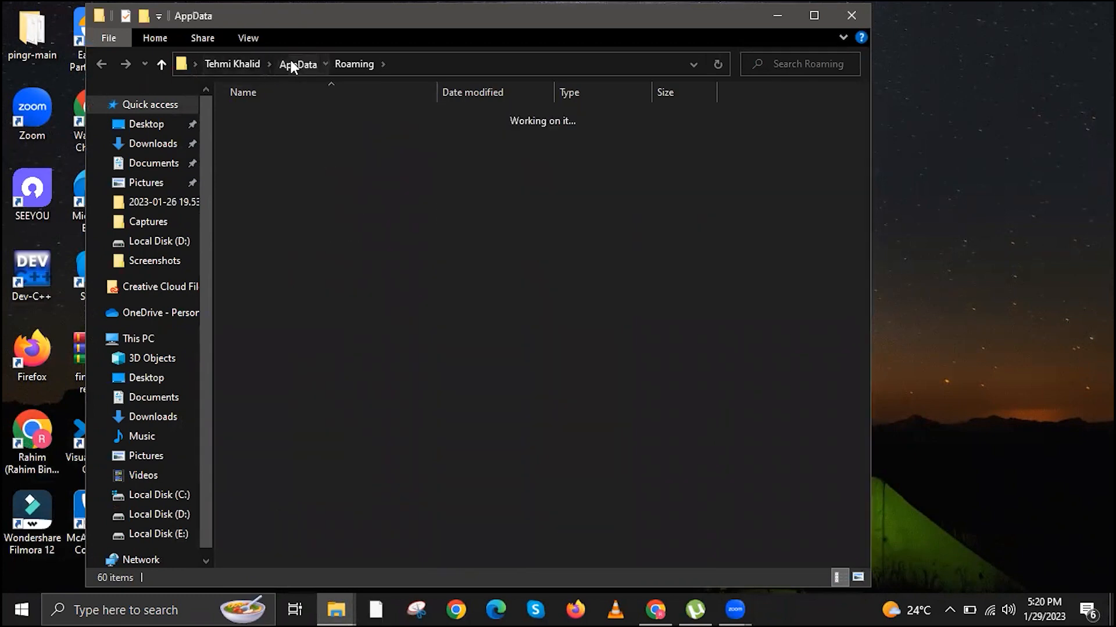
Navigate into Local, then Roblox, then the Versions folder.
{"action": "left_click", "coordinate": [298, 63]}
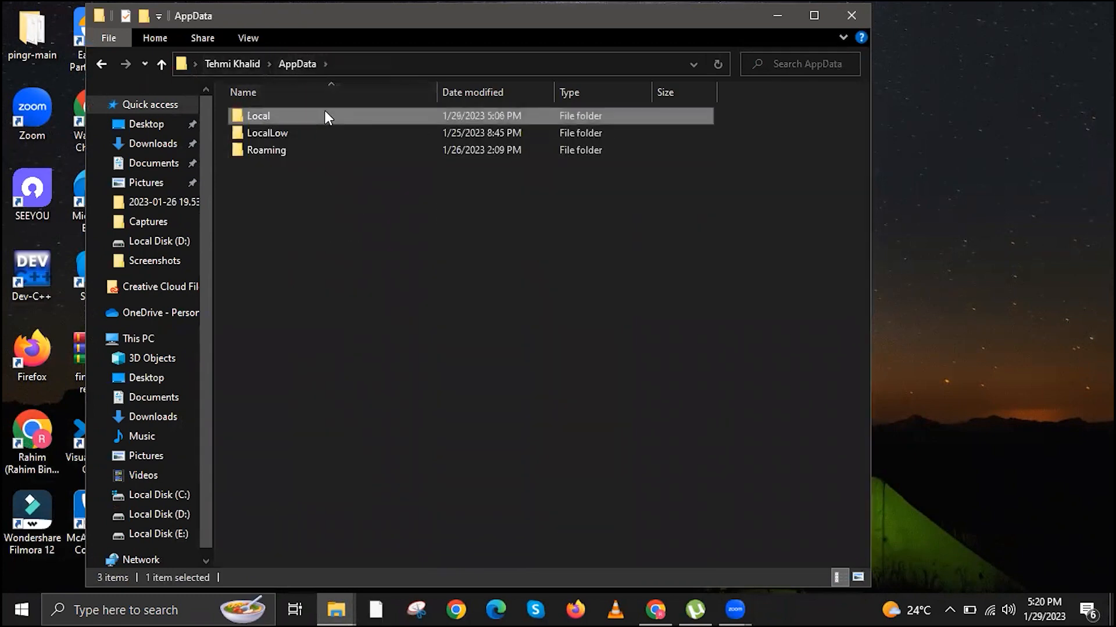
{"action": "double_click", "coordinate": [258, 115]}
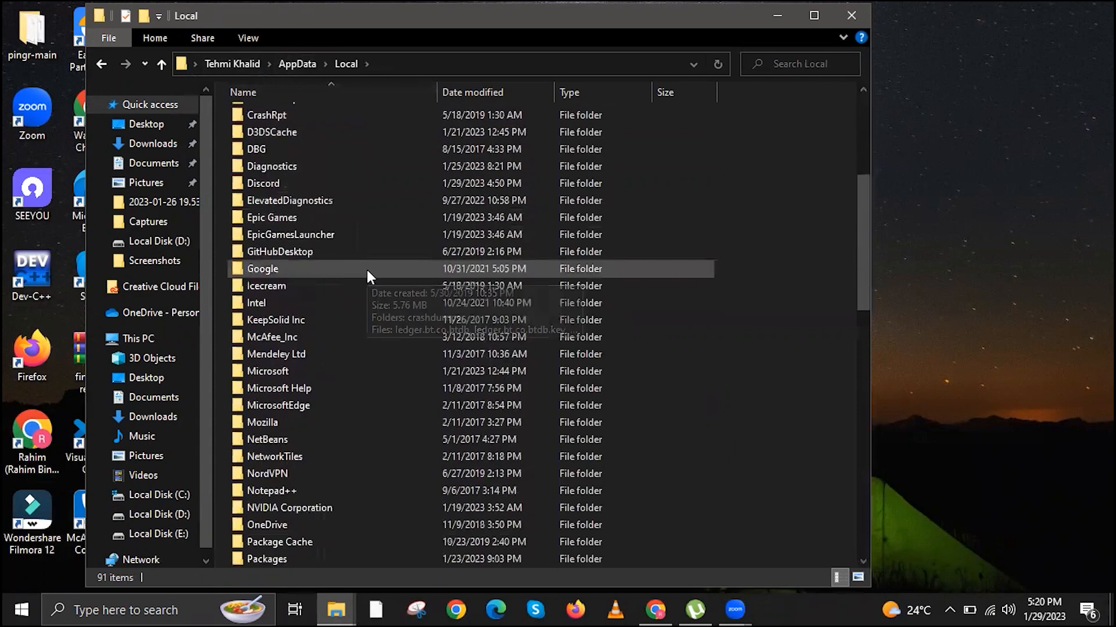
{"action": "scroll", "scroll_direction": "down", "scroll_amount": 3}
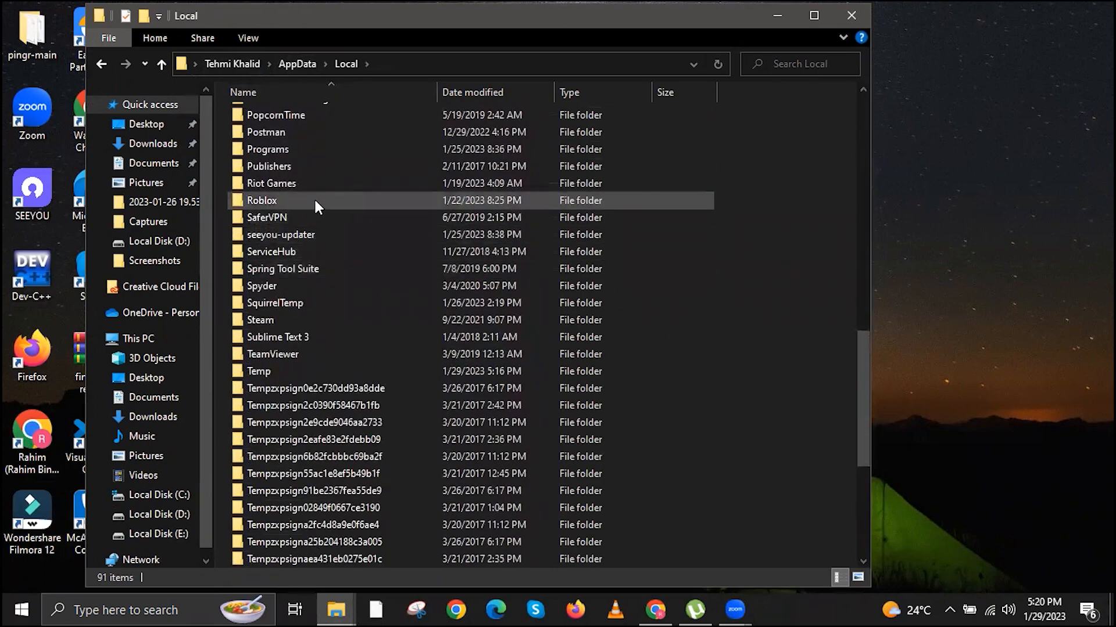
{"action": "double_click", "coordinate": [262, 200]}
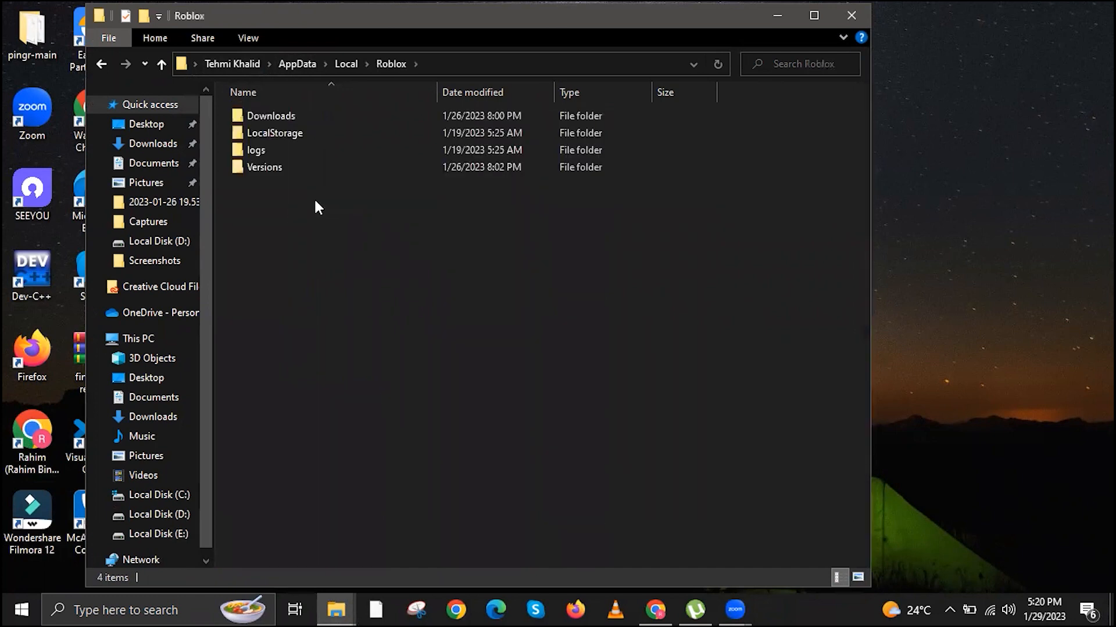
{"action": "left_click", "coordinate": [264, 167]}
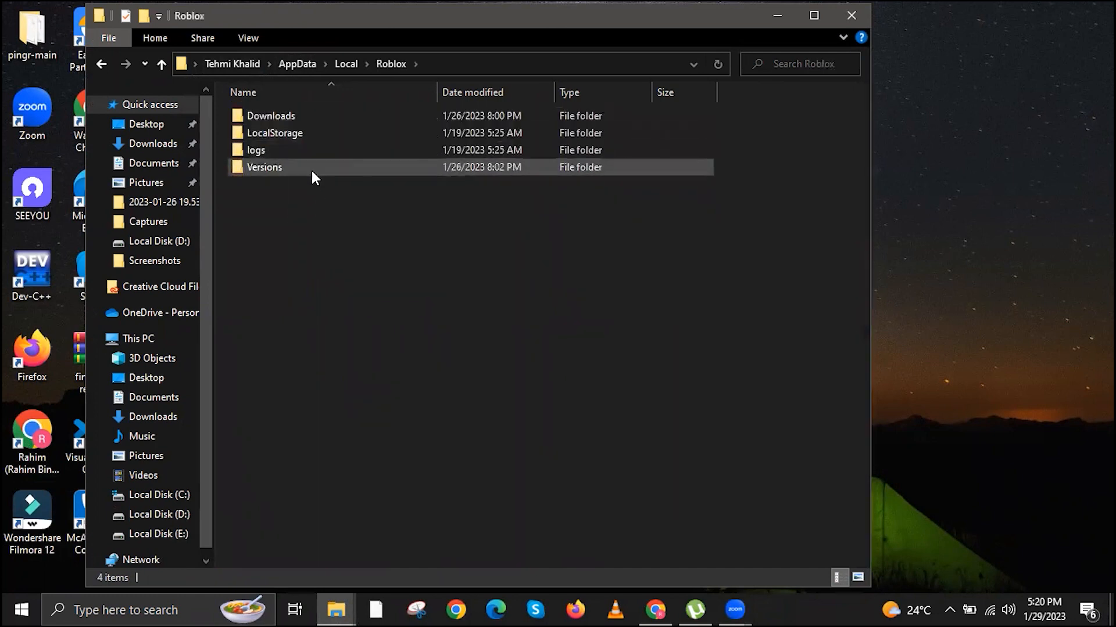
{"action": "double_click", "coordinate": [264, 166]}
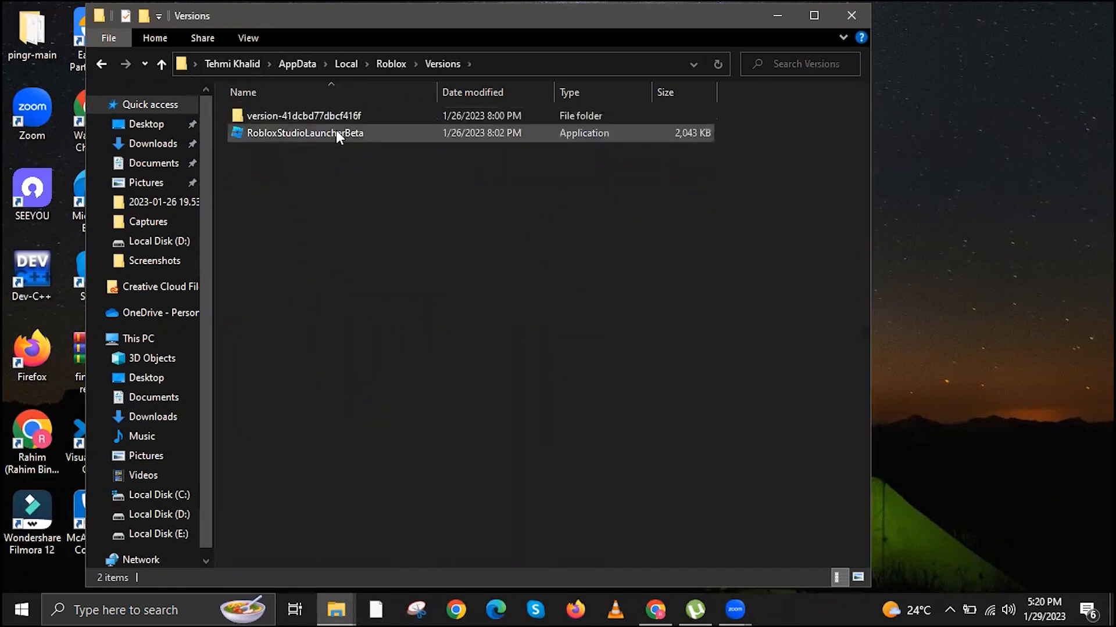
Select RobloxStudioLauncherBeta in the Versions file list.
{"action": "left_click", "coordinate": [304, 133]}
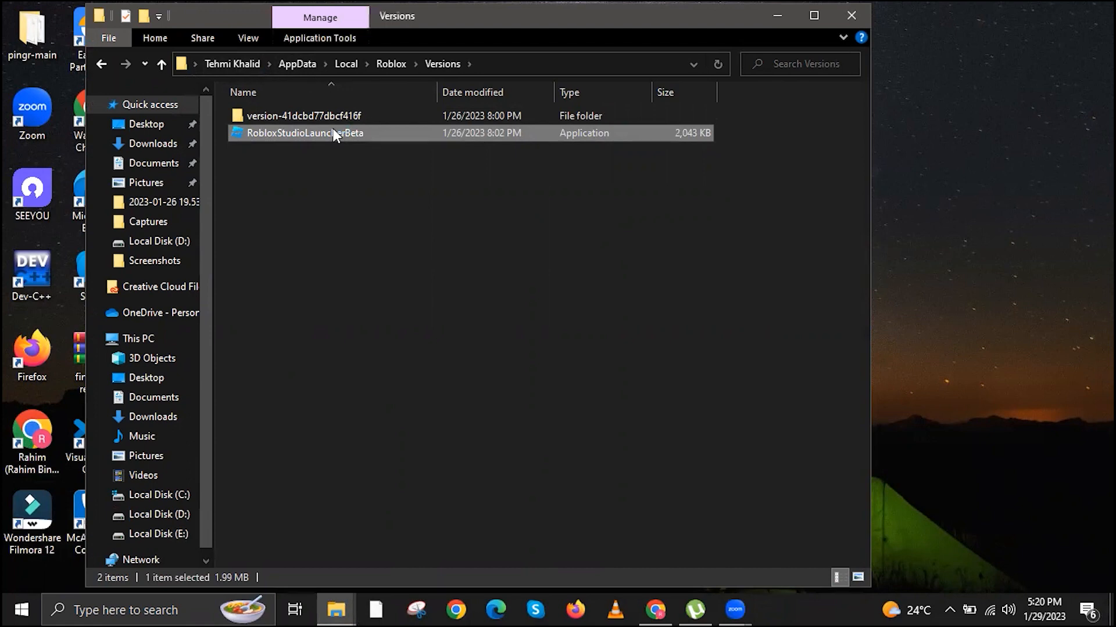
Run RobloxStudioLauncherBeta to begin the Installing Roblox Studio progress.
{"action": "double_click", "coordinate": [305, 133]}
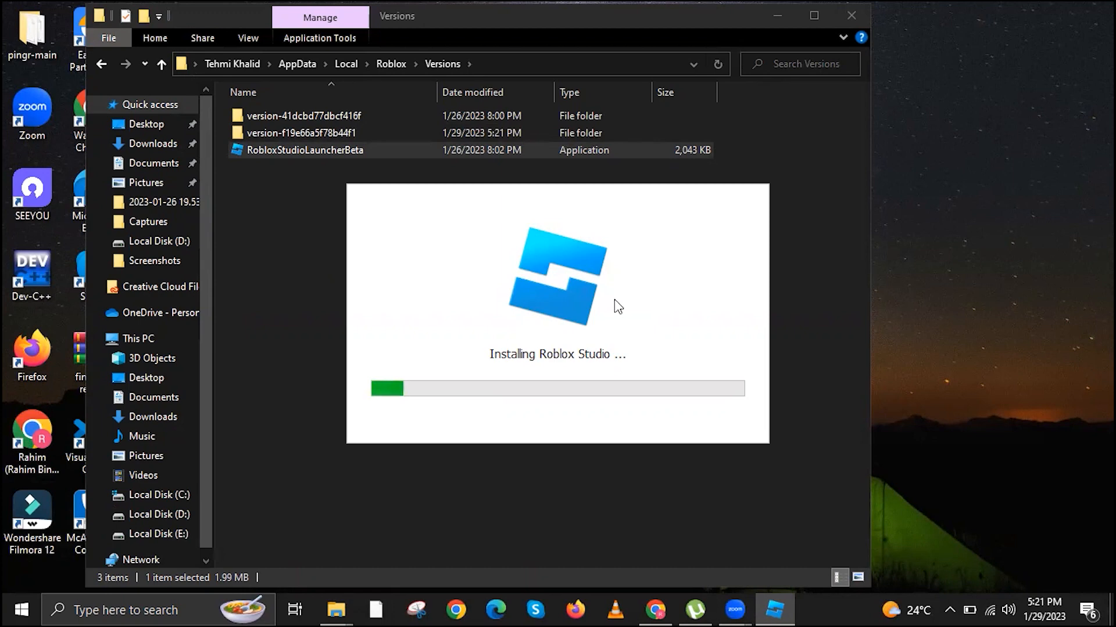
{"action": "mouse_move", "coordinate": [670, 100]}
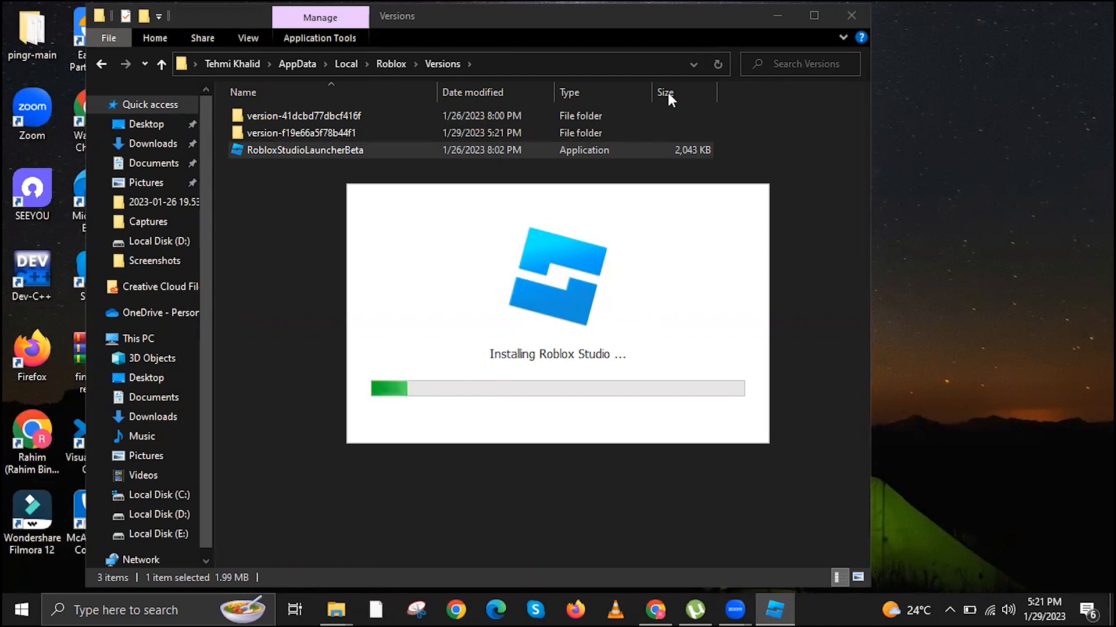